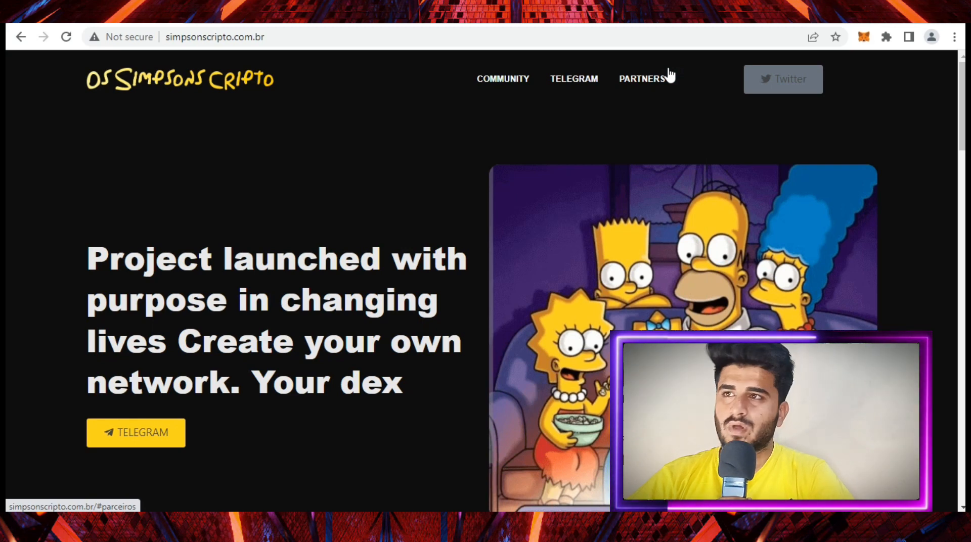
pyautogui.moveTo(231, 283)
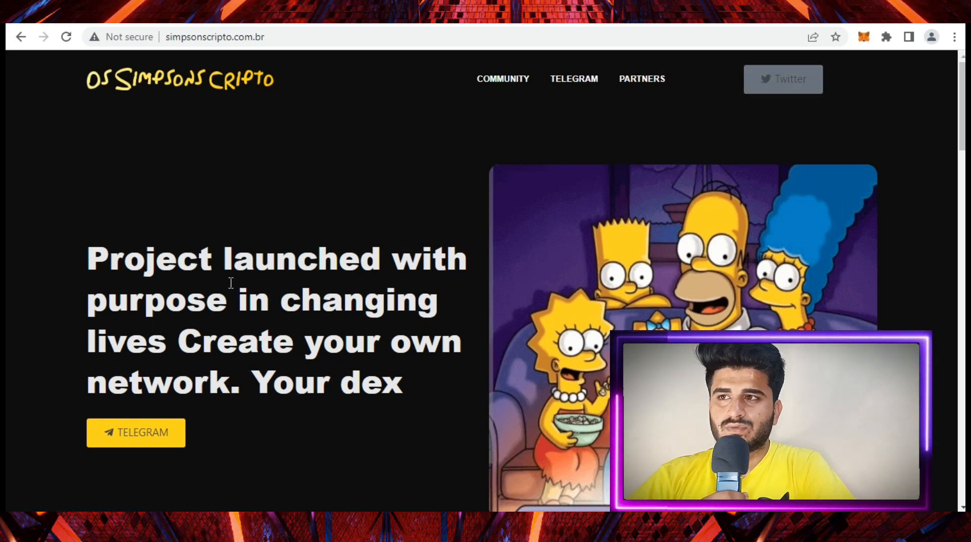
pyautogui.moveTo(219, 400)
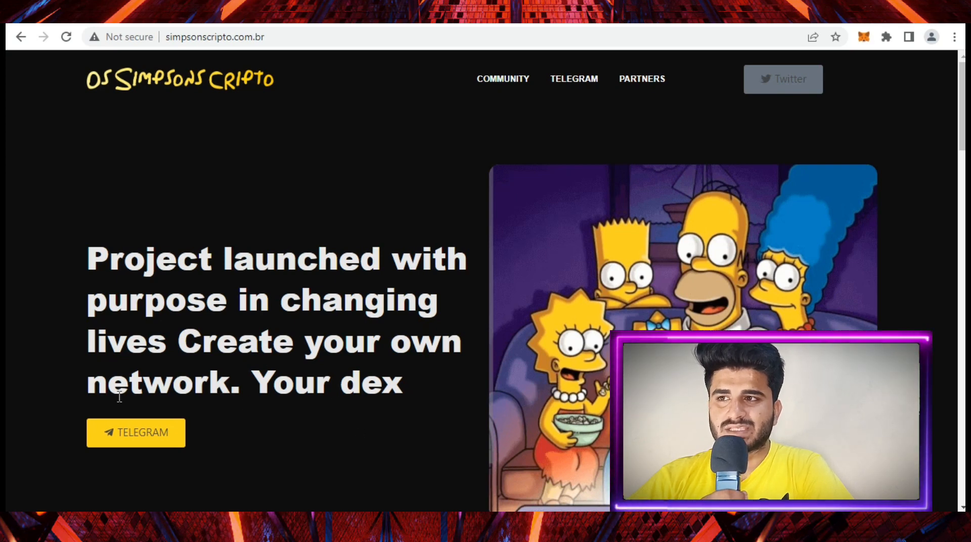
pyautogui.moveTo(784, 79)
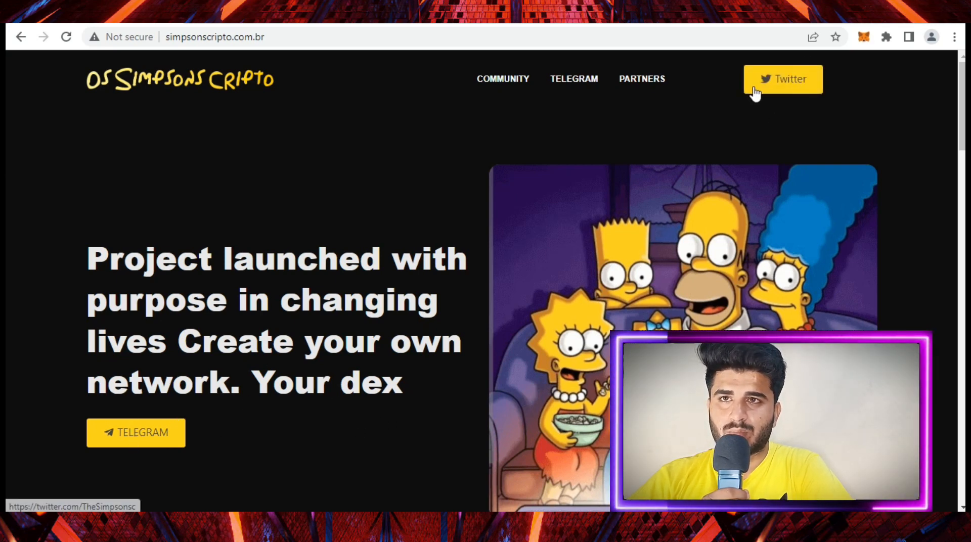
# - Scroll from the hero banner down into 'The phases' roadmap section
pyautogui.scroll(-3)
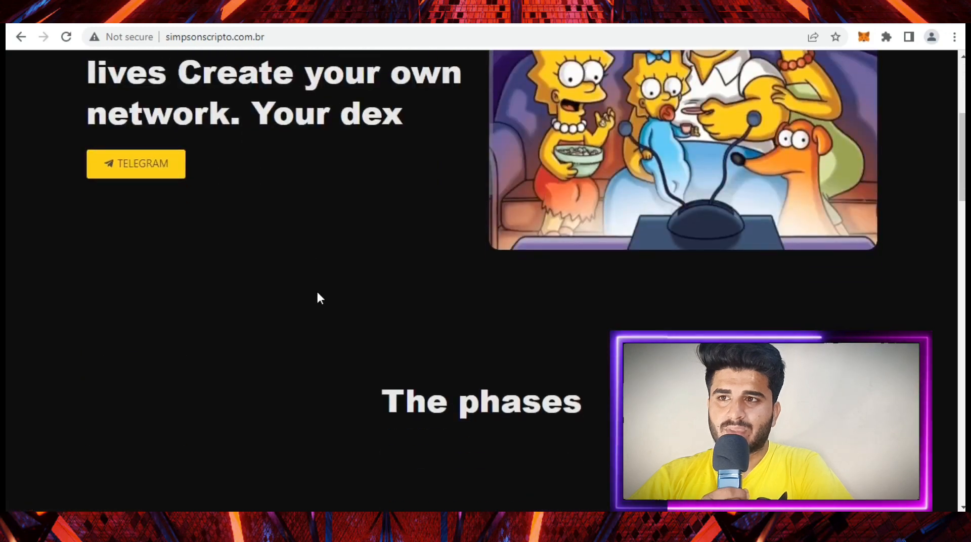
pyautogui.scroll(-3)
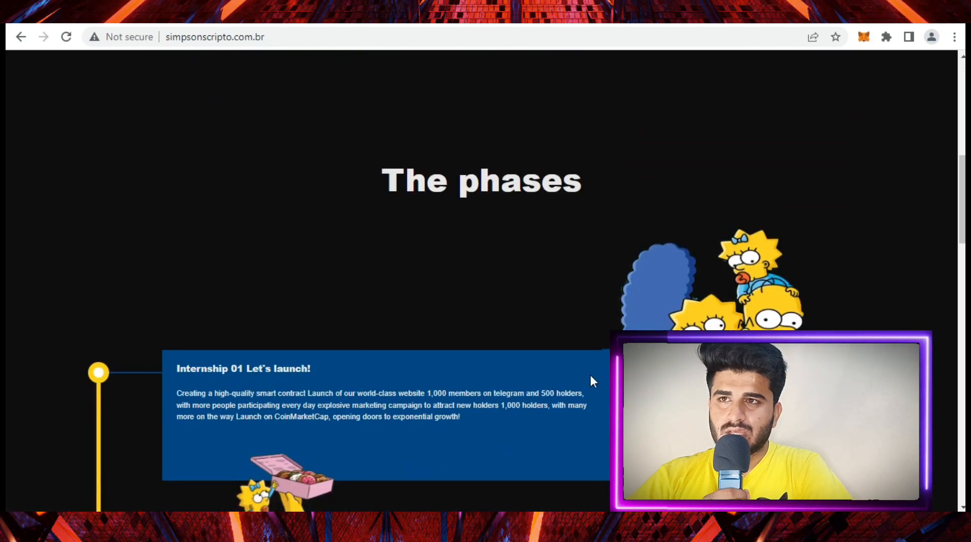
pyautogui.scroll(-3)
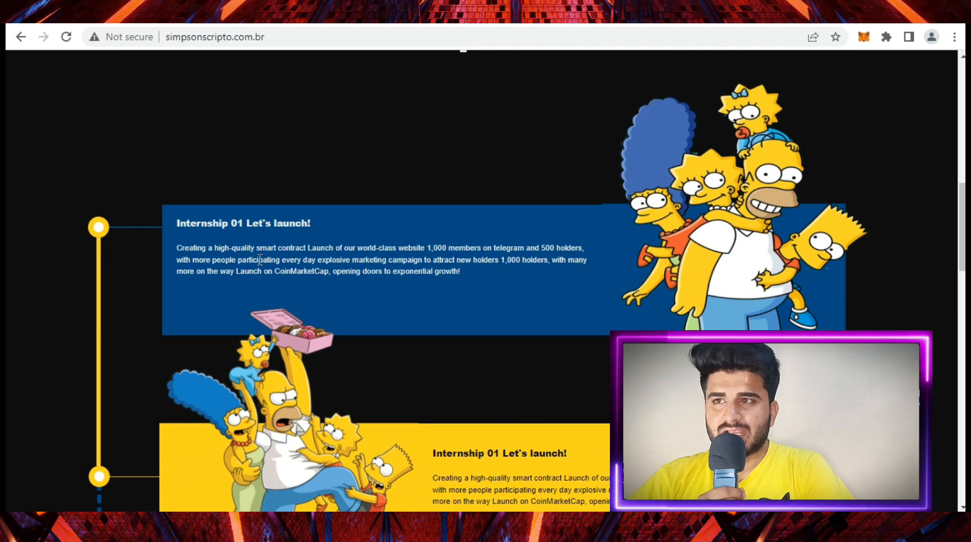
pyautogui.moveTo(348, 303)
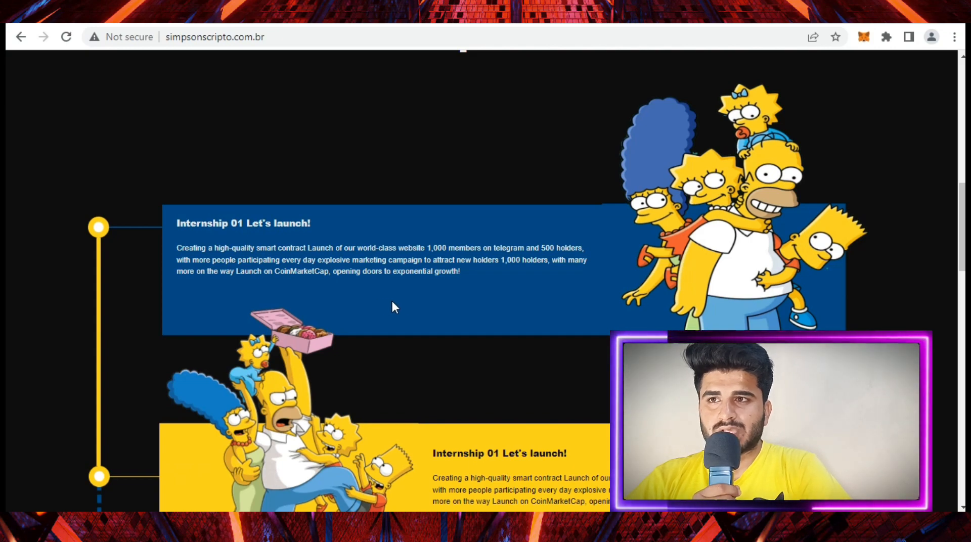
# - Continue down through the remaining phases to the Partnership logos
pyautogui.scroll(-3)
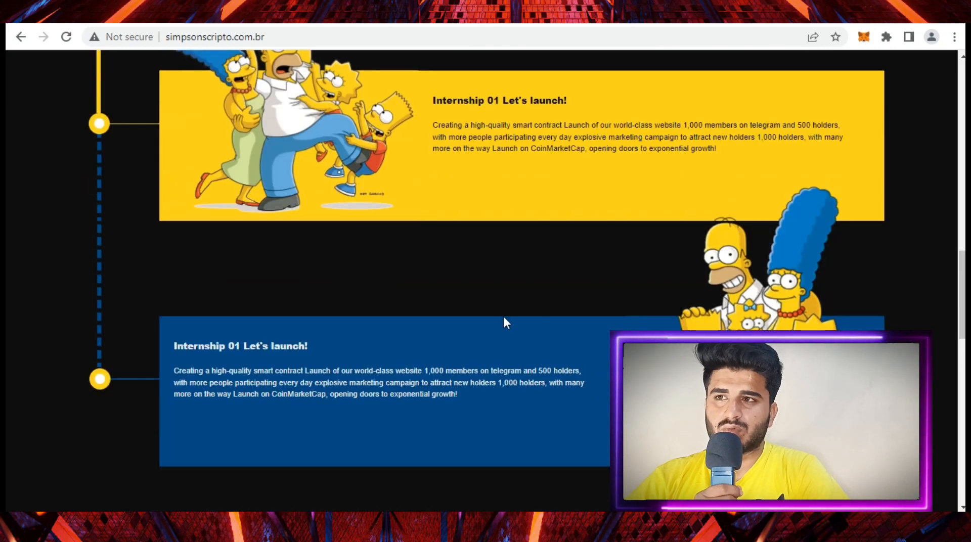
pyautogui.scroll(-3)
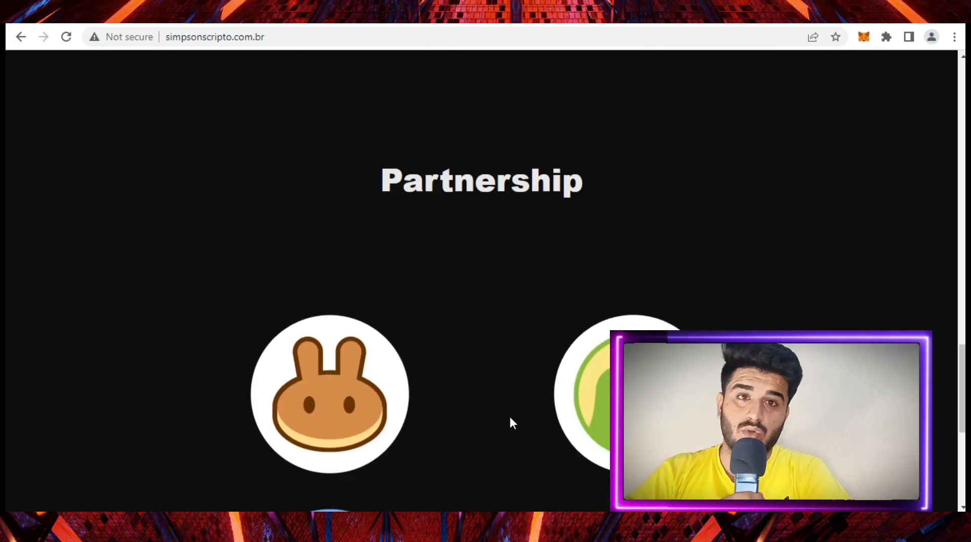
pyautogui.scroll(-3)
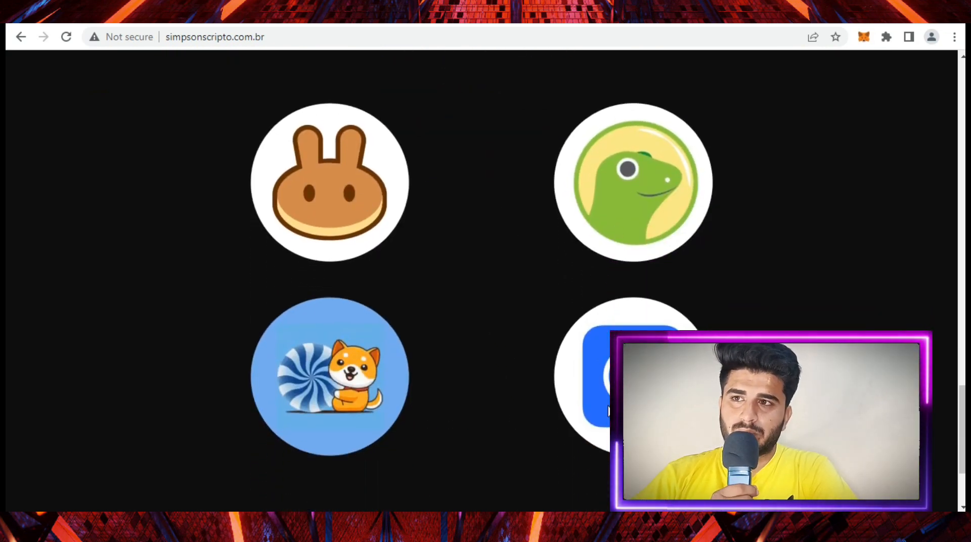
pyautogui.scroll(-3)
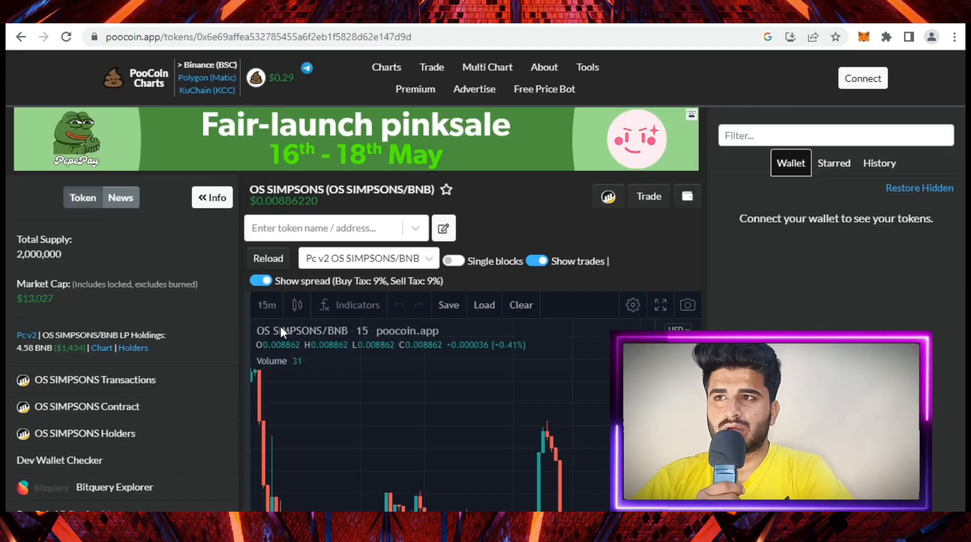
# - Scroll through the OS SIMPSONS/BNB candlestick chart and Token tx list, then back up
pyautogui.scroll(-3)
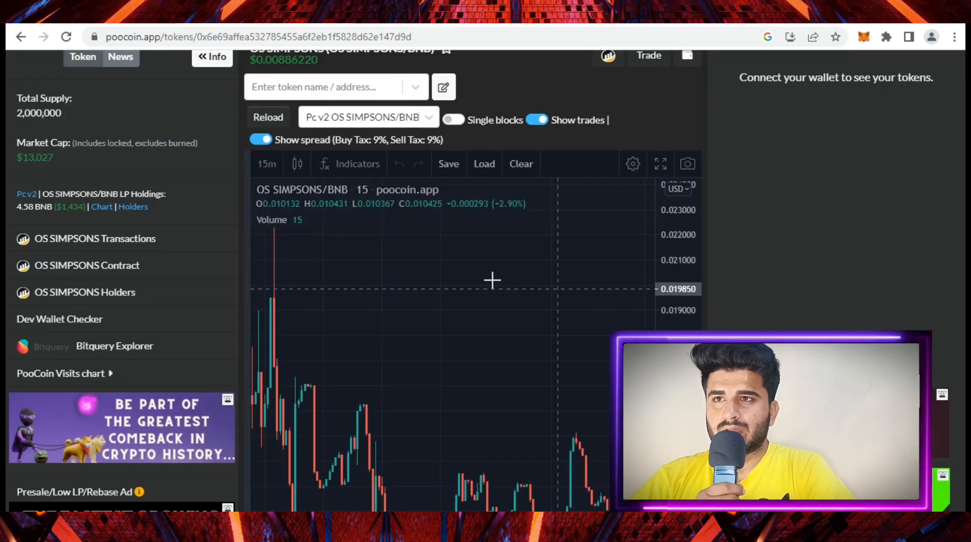
pyautogui.scroll(-3)
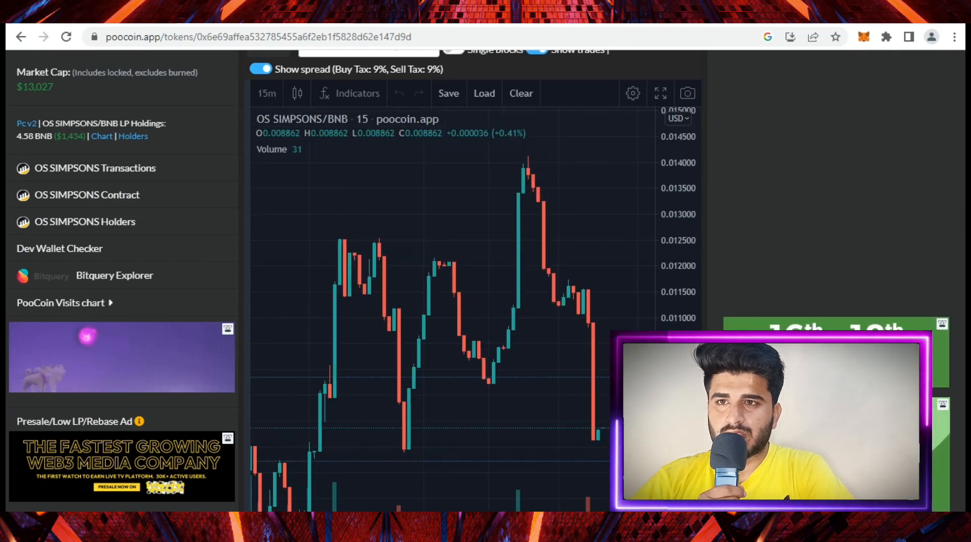
pyautogui.scroll(-3)
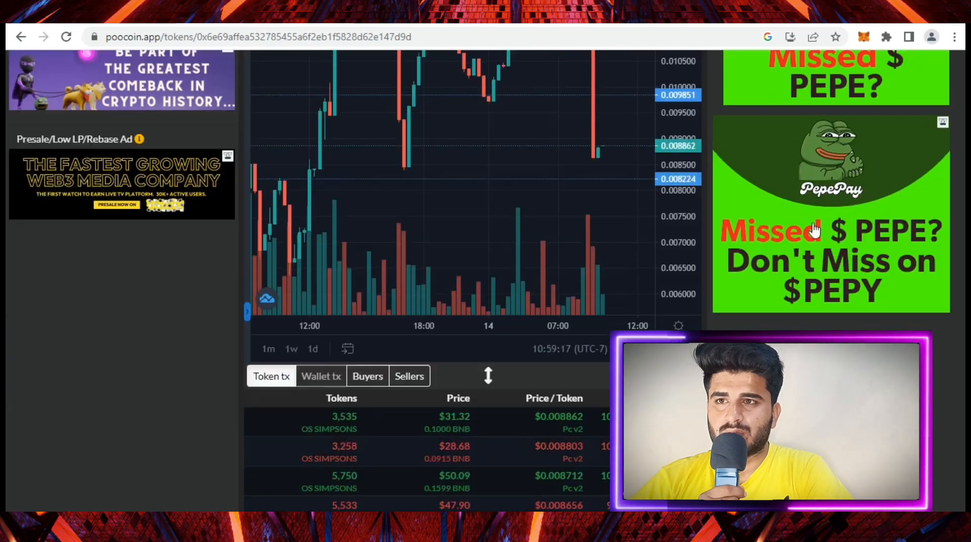
pyautogui.scroll(-3)
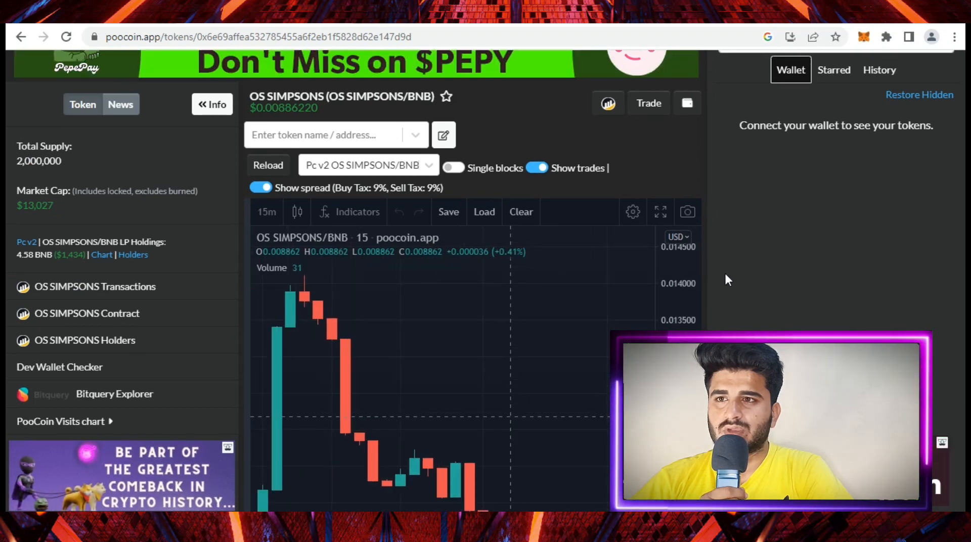
pyautogui.scroll(-3)
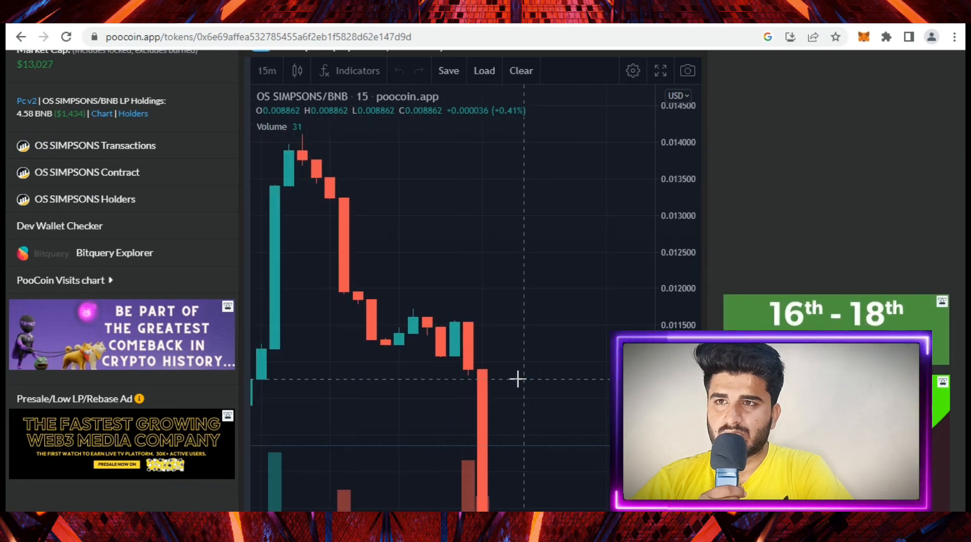
pyautogui.scroll(3)
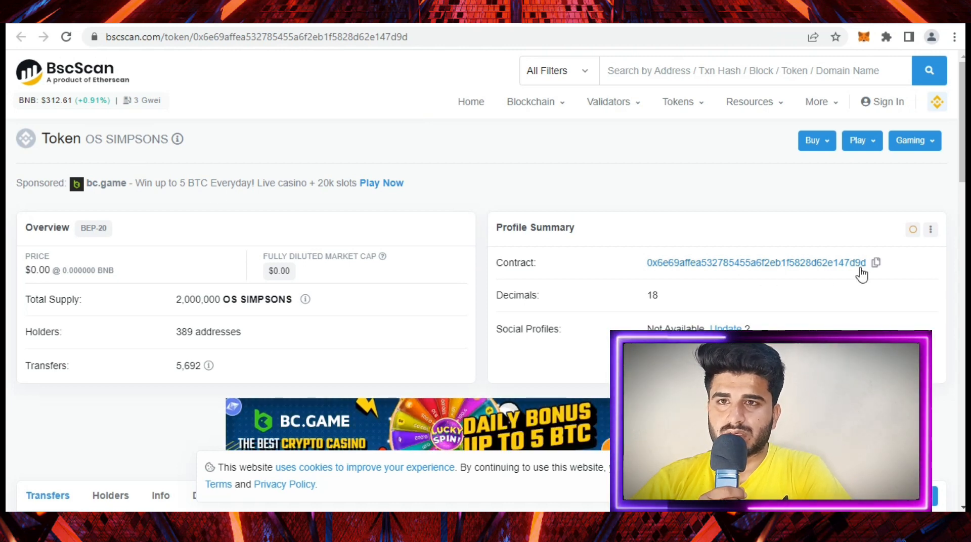
# - Copy the OS SIMPSONS contract address and scroll to the token overview with 389 holders and 5,692 transfers
pyautogui.click(876, 263)
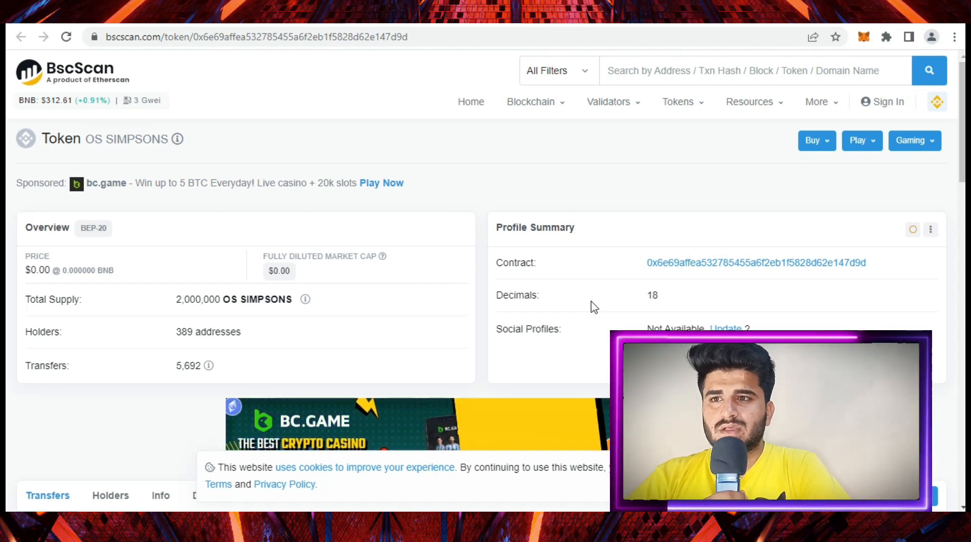
pyautogui.scroll(-3)
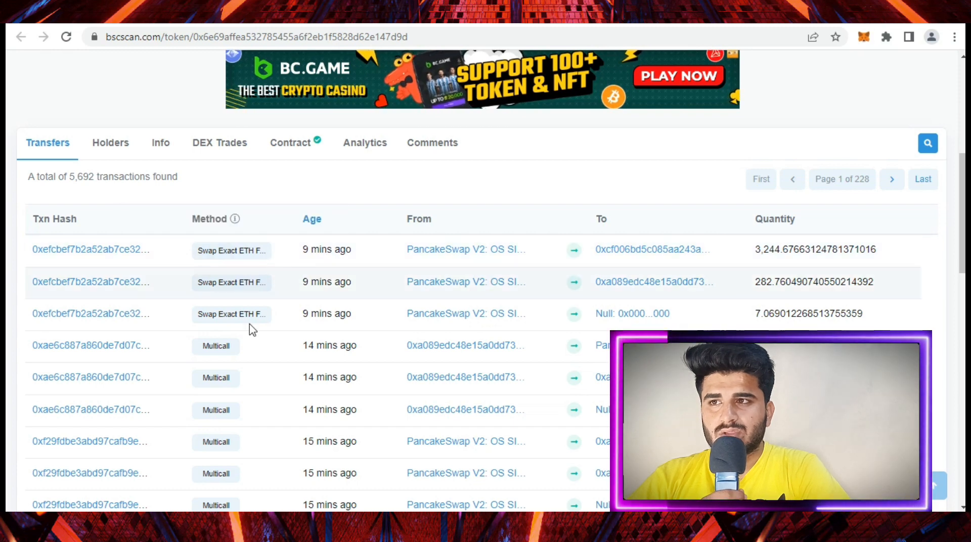
pyautogui.scroll(-3)
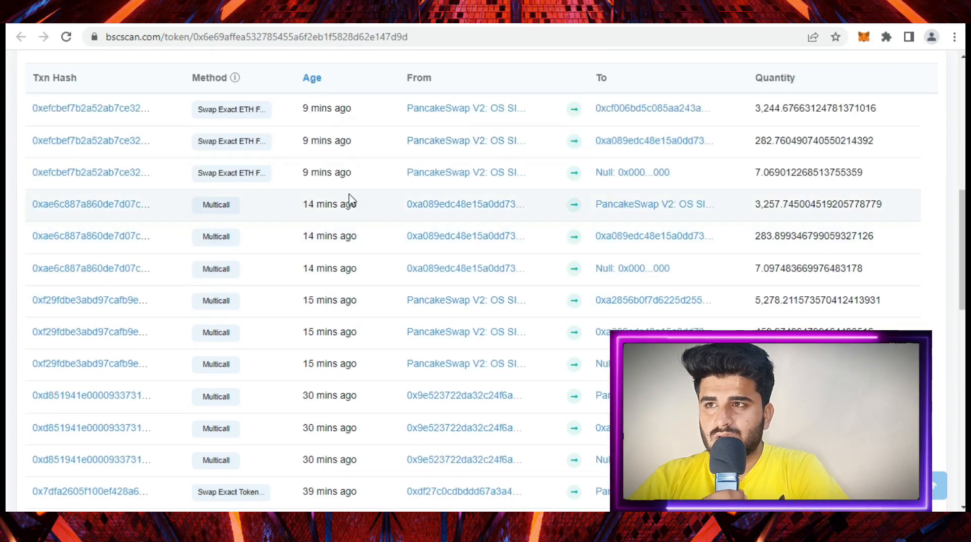
pyautogui.scroll(-3)
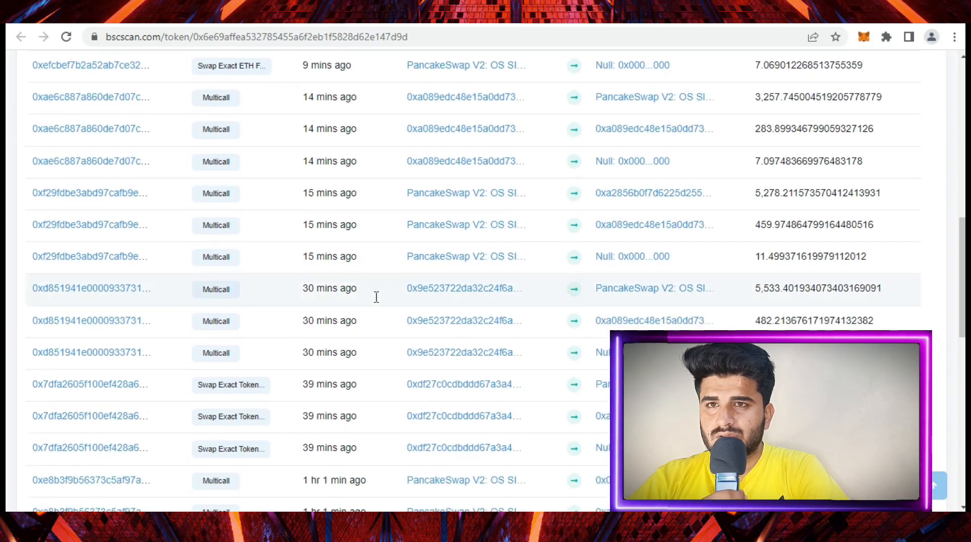
pyautogui.scroll(-3)
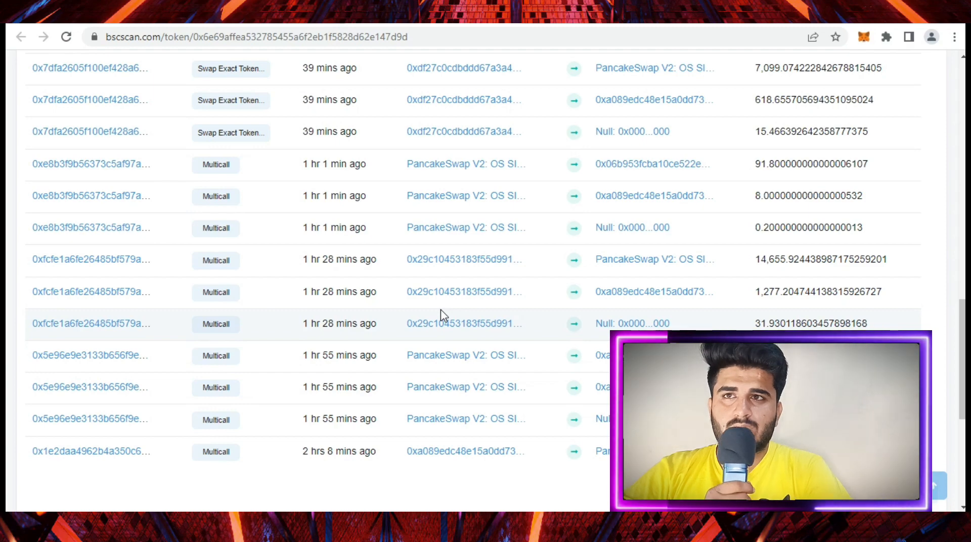
pyautogui.scroll(3)
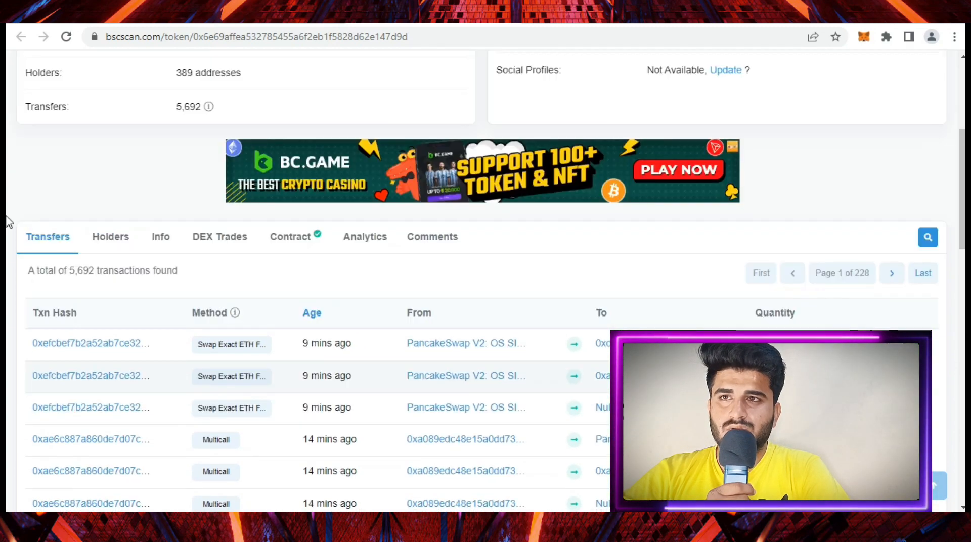
pyautogui.scroll(3)
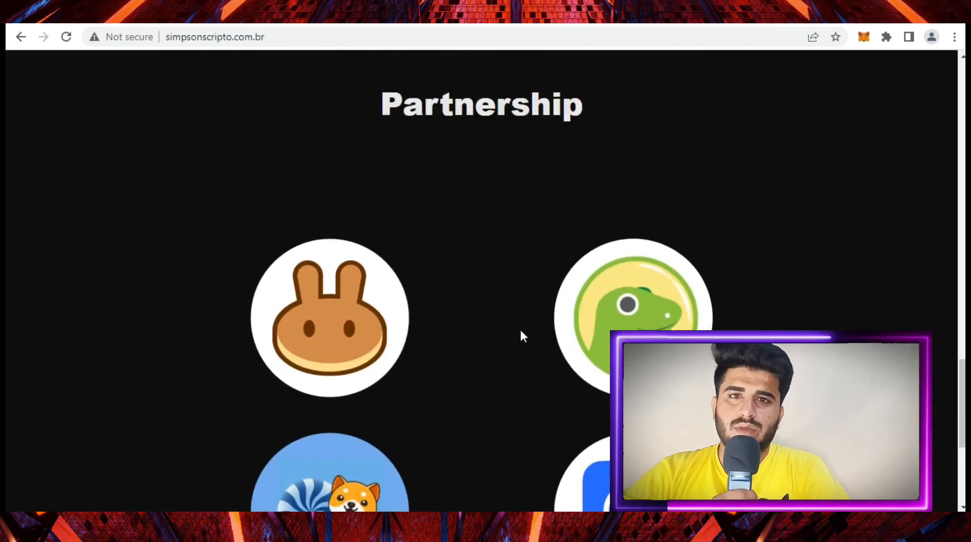
# - Scroll the simpsonscripto.com.br page back up past the phases to the top banner
pyautogui.scroll(-3)
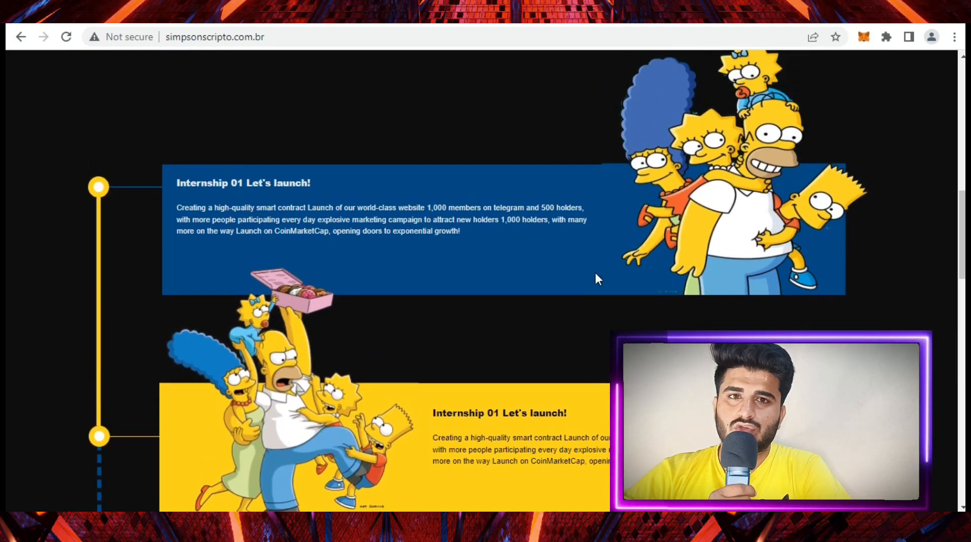
pyautogui.scroll(3)
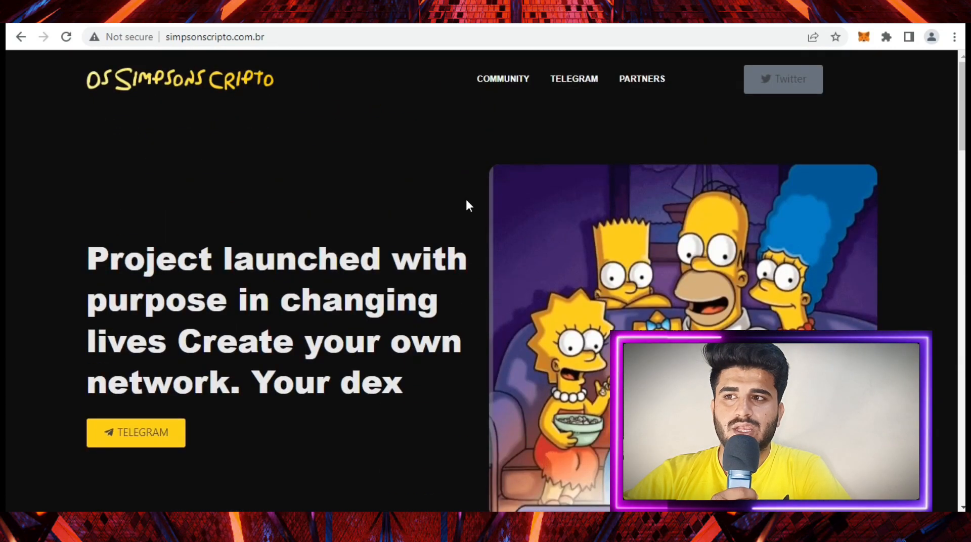
pyautogui.moveTo(271, 262)
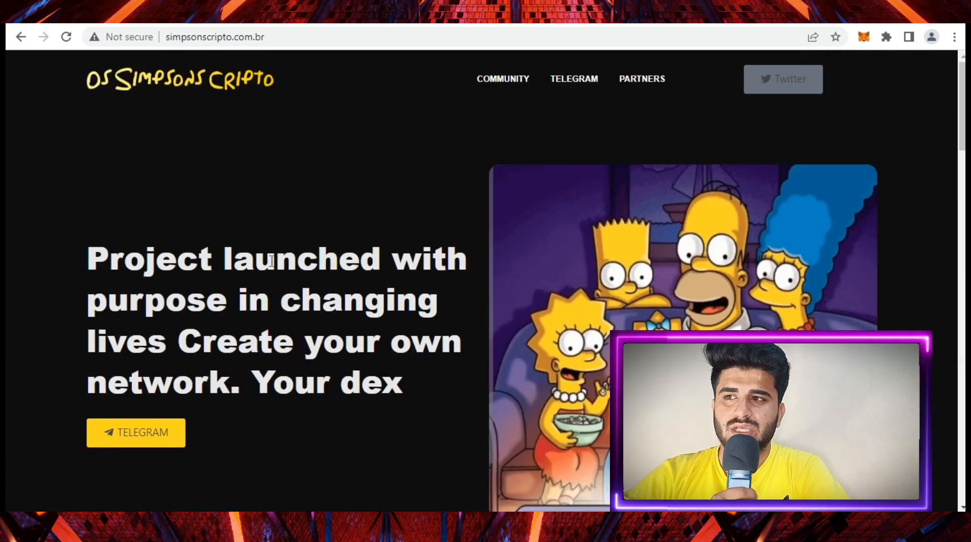